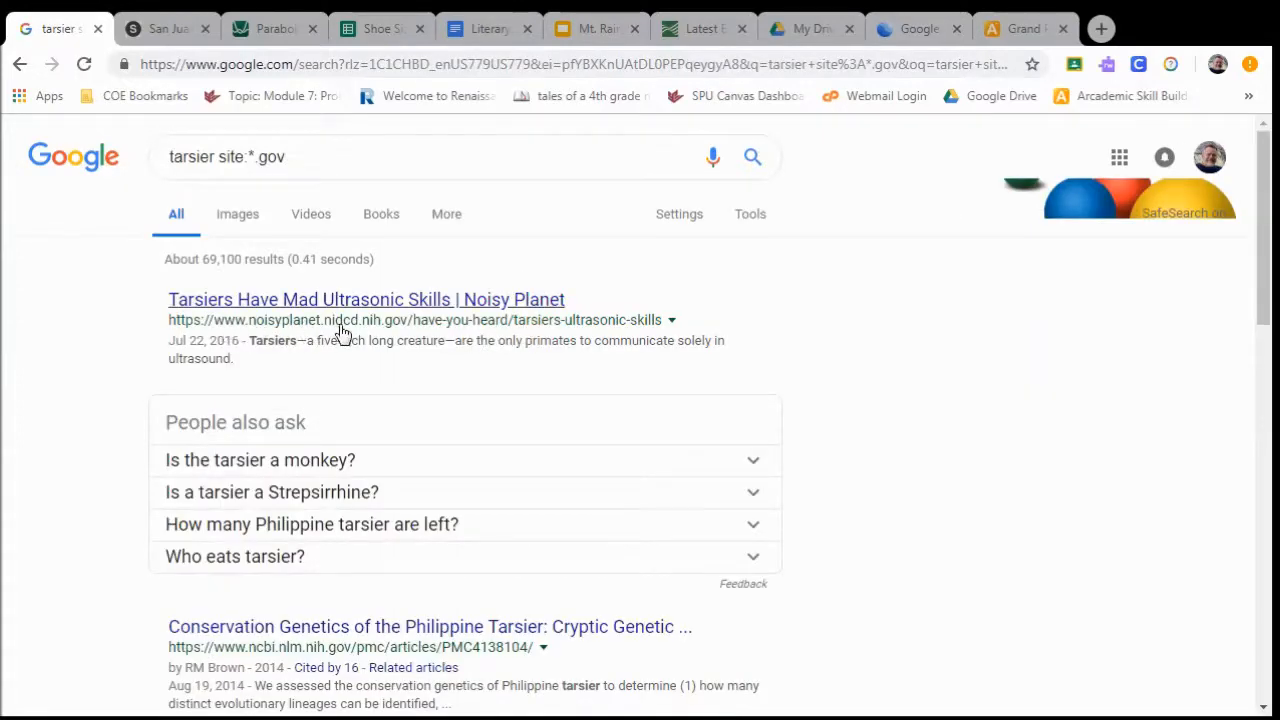
Step: Set the Desmos sliders to a = −2.1, b = −0.1 and c = 1.8
{"action": "scroll", "scroll_direction": "down", "scroll_amount": 3}
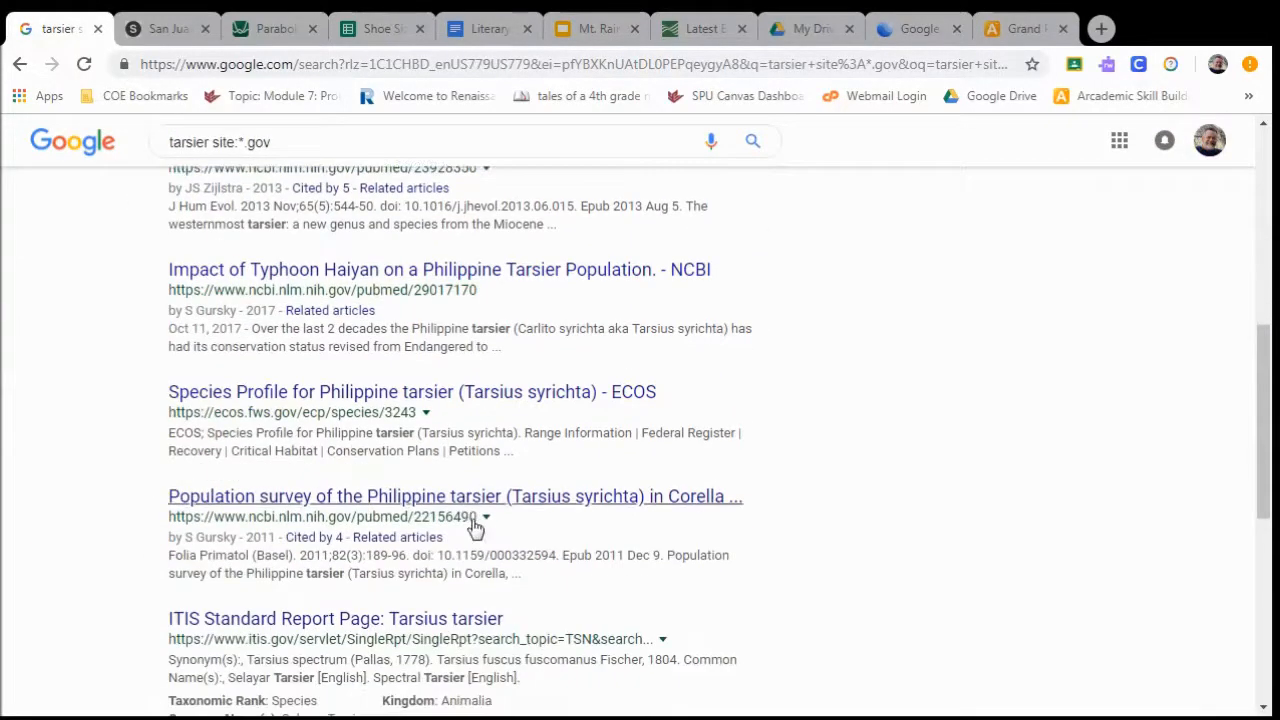
{"action": "scroll", "scroll_direction": "down", "scroll_amount": 3}
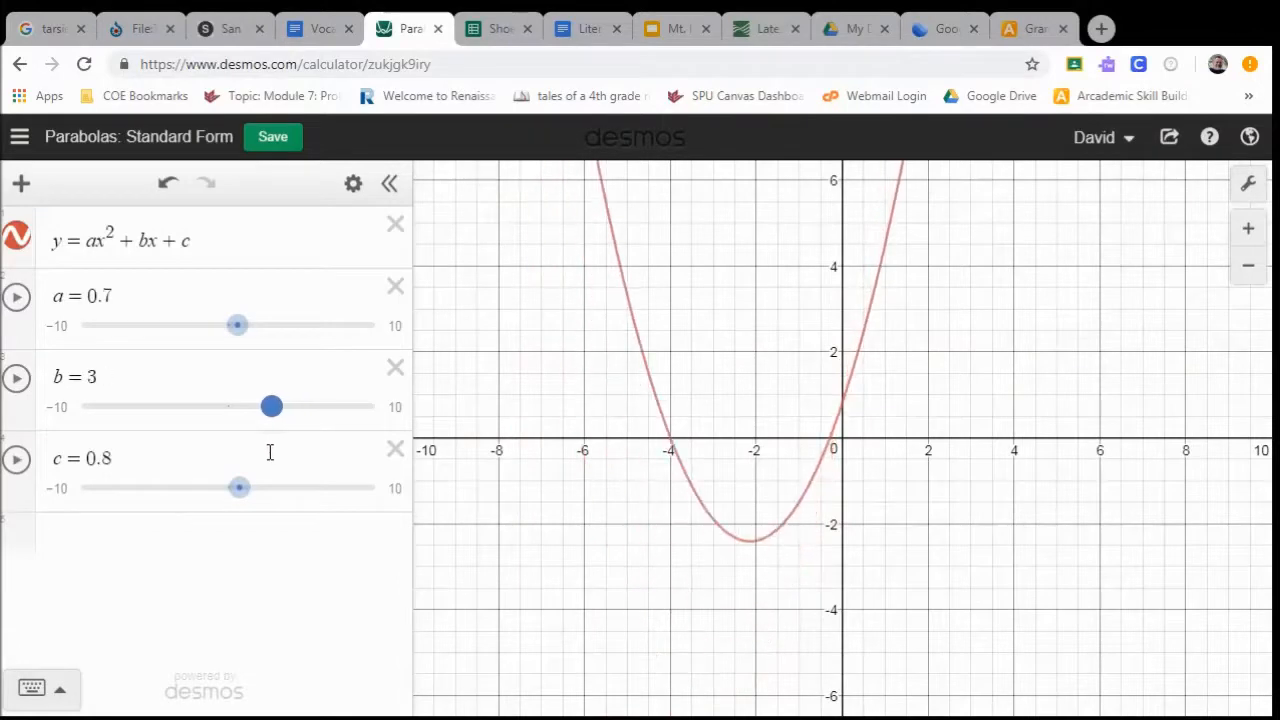
{"action": "left_click_drag", "start_coordinate": [272, 406], "coordinate": [167, 406]}
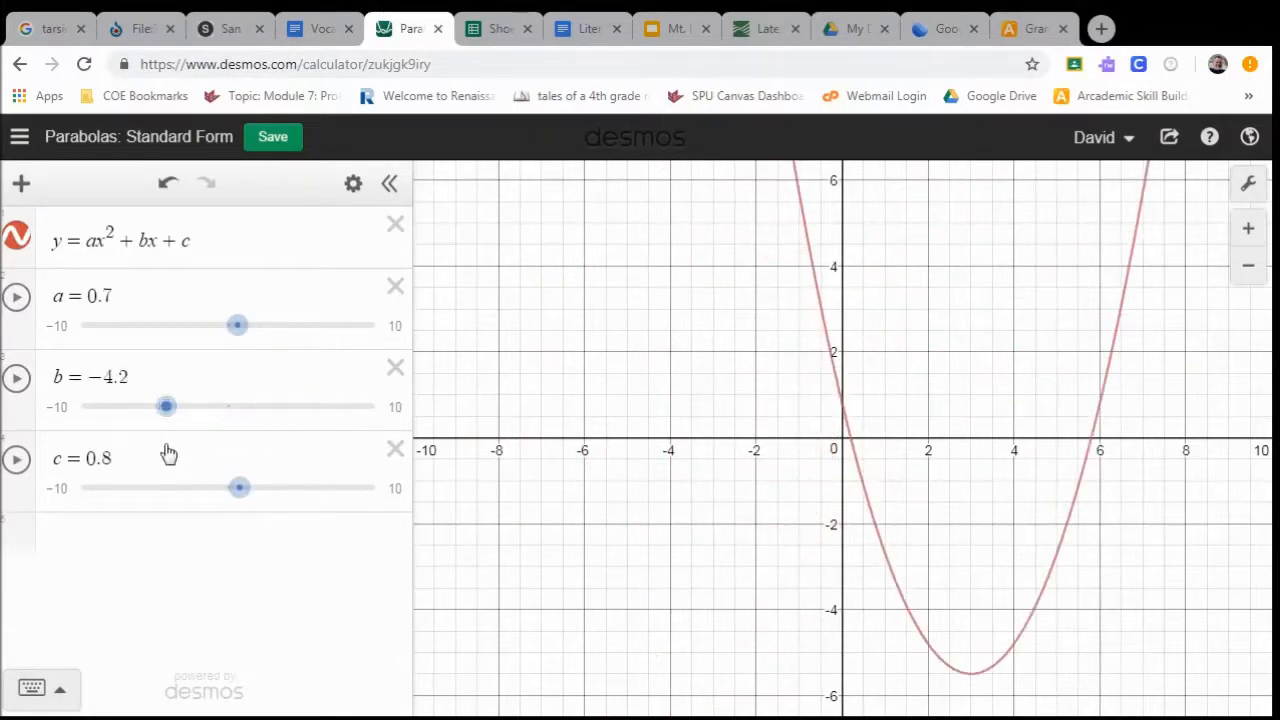
{"action": "left_click_drag", "start_coordinate": [237, 325], "coordinate": [198, 325]}
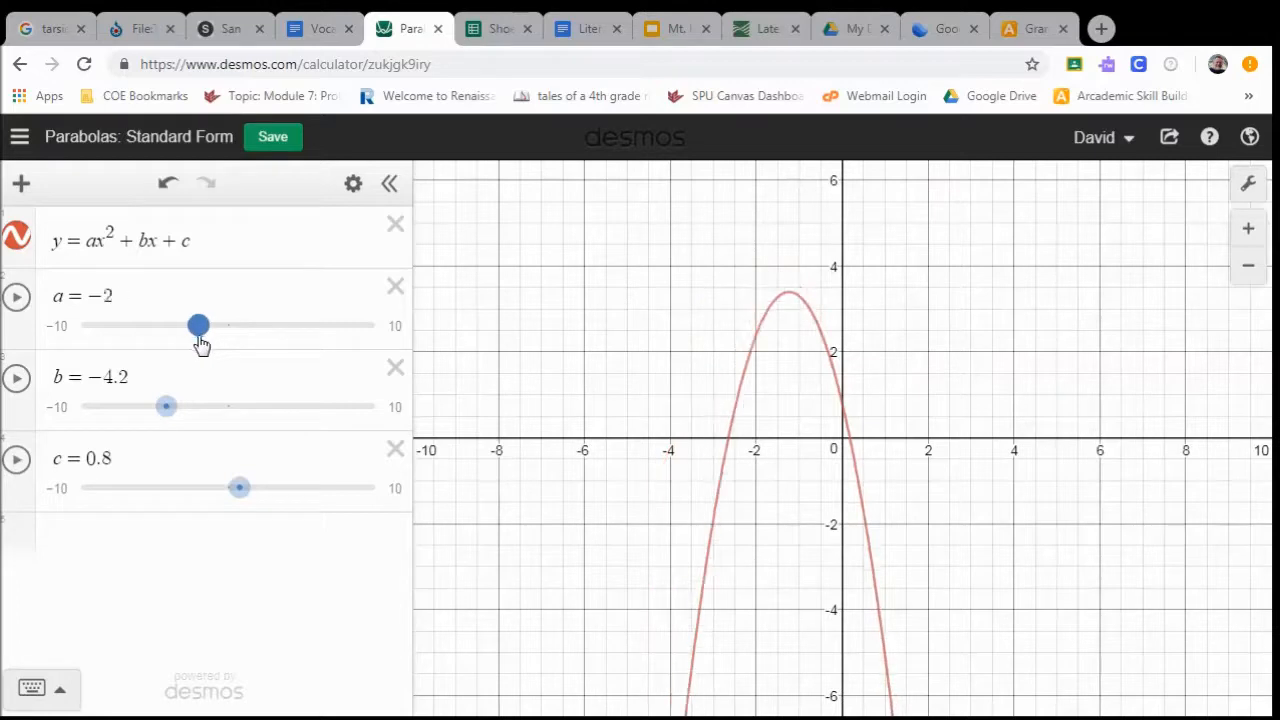
{"action": "left_click_drag", "start_coordinate": [239, 487], "coordinate": [248, 488]}
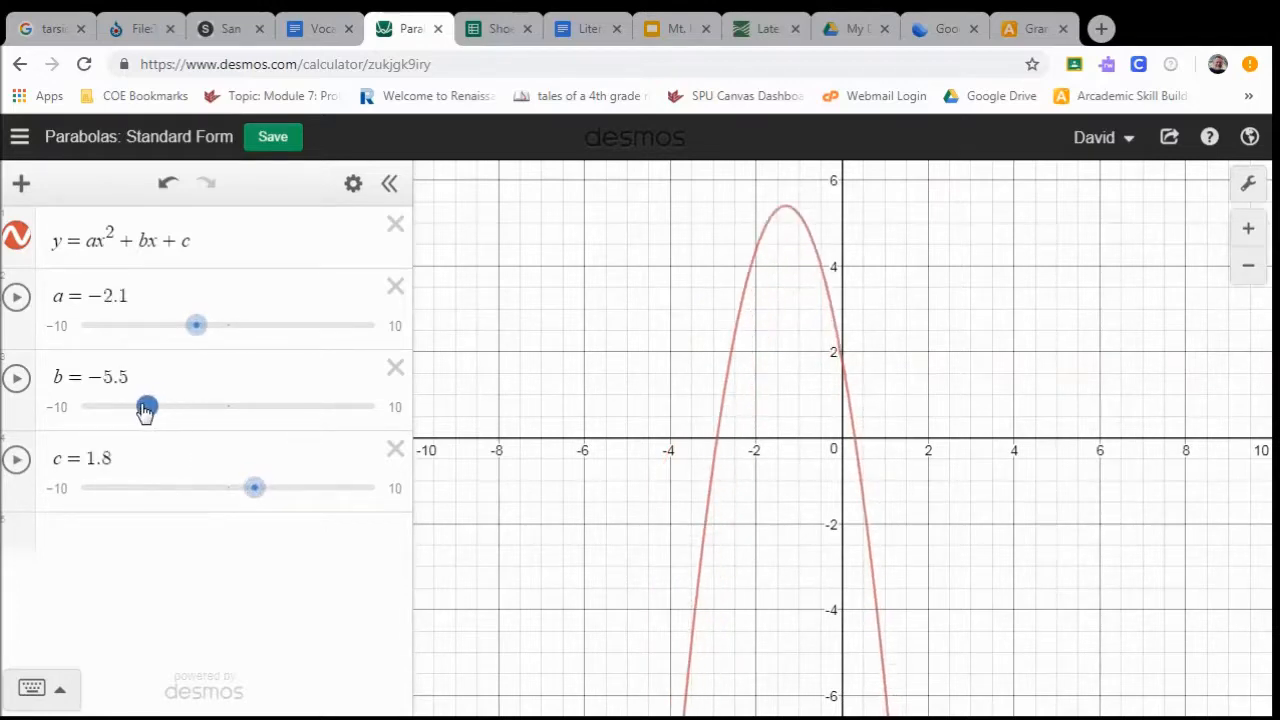
{"action": "left_click_drag", "start_coordinate": [147, 406], "coordinate": [226, 406]}
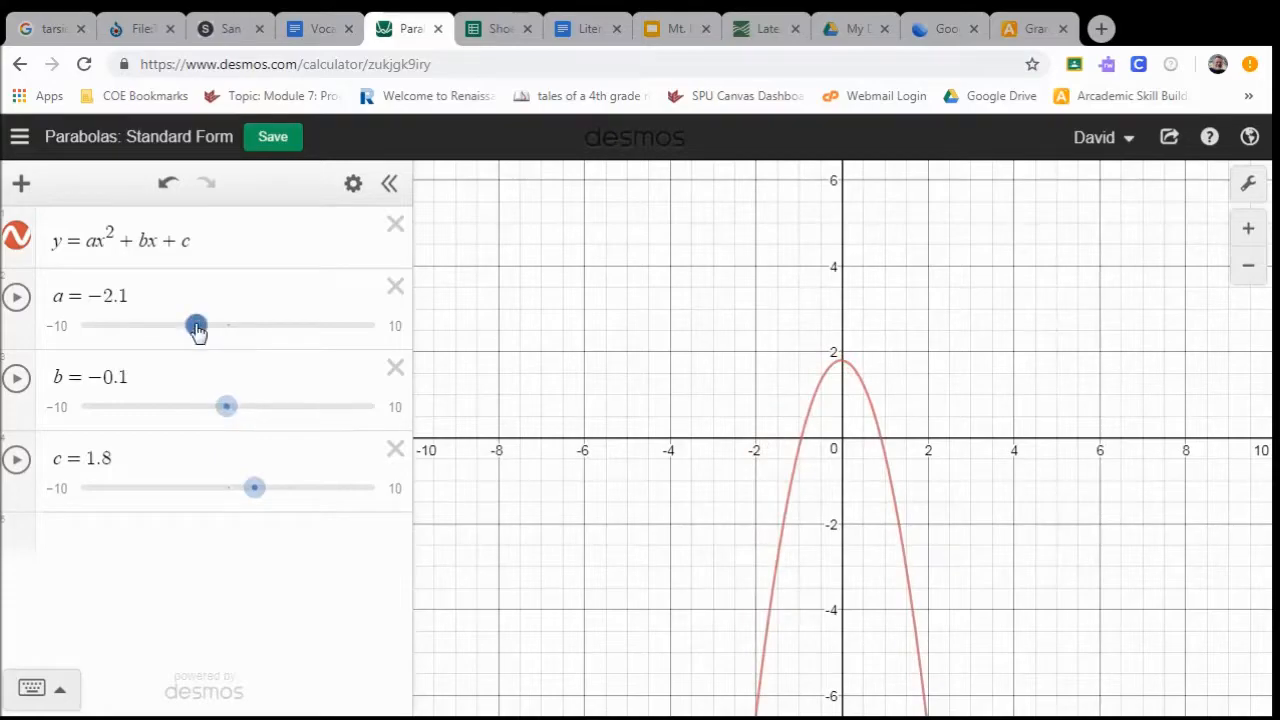
{"action": "left_click", "coordinate": [497, 28]}
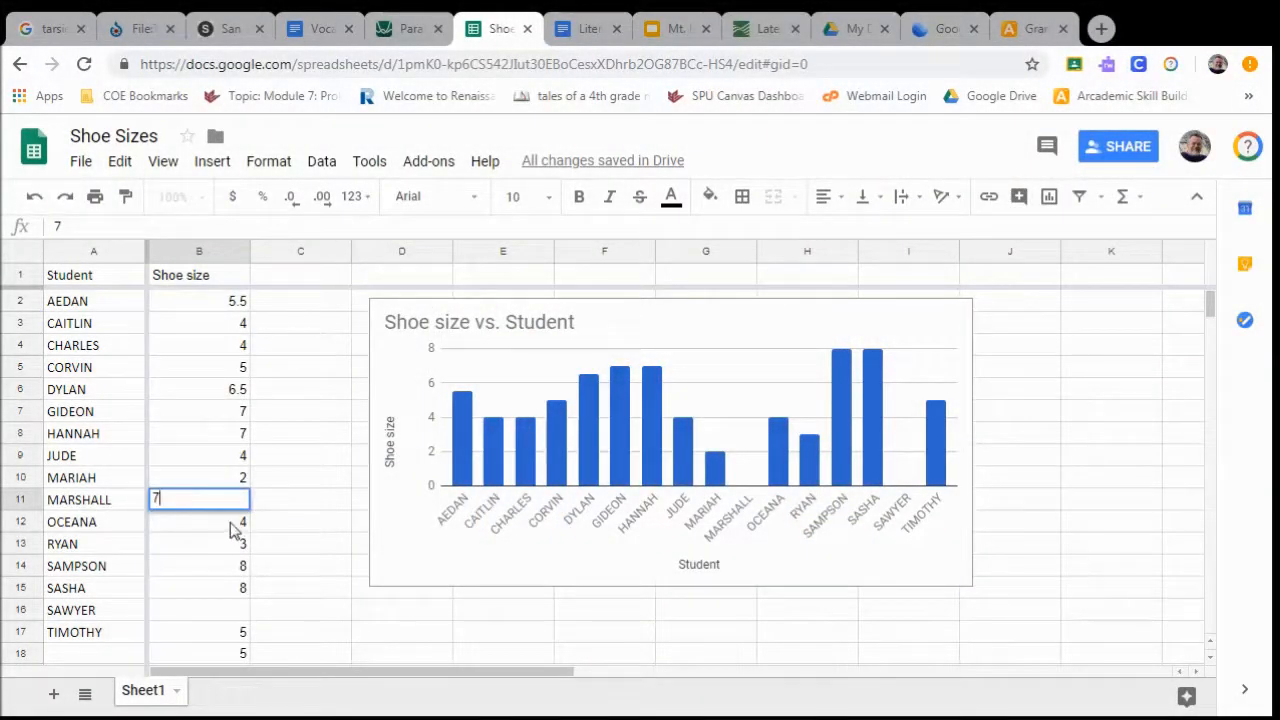
Step: Commit the shoe size 7 for MARSHALL in cell B11
{"action": "left_click", "coordinate": [580, 28]}
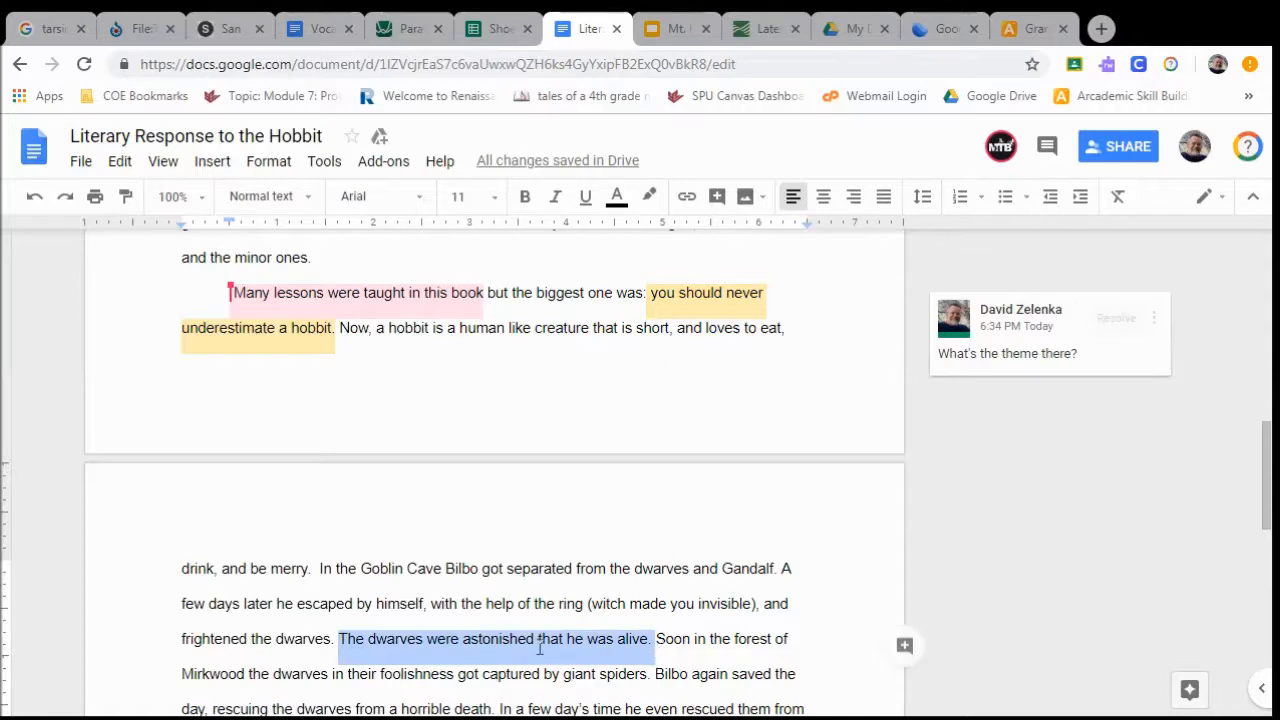
Step: Comment 'Nice use of "astonished."' on astonished, then open a reply in the theme thread
{"action": "double_click", "coordinate": [498, 638]}
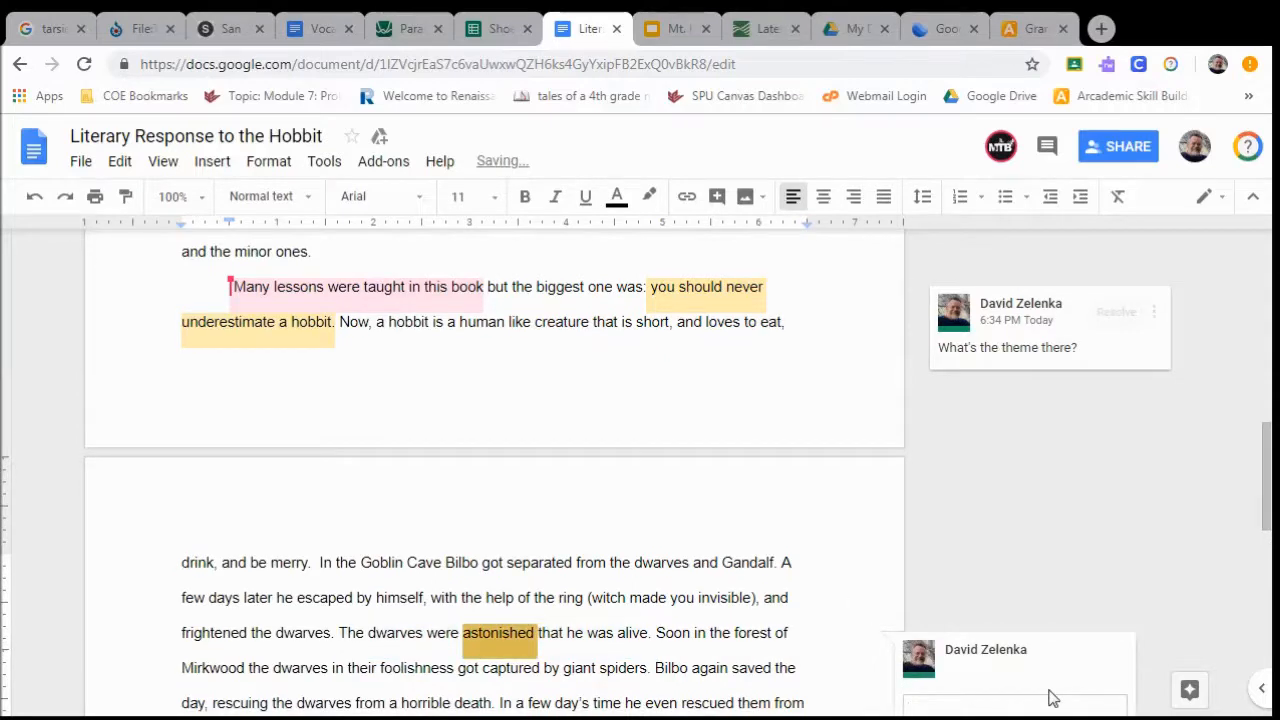
{"action": "type", "text": "Nice use of"}
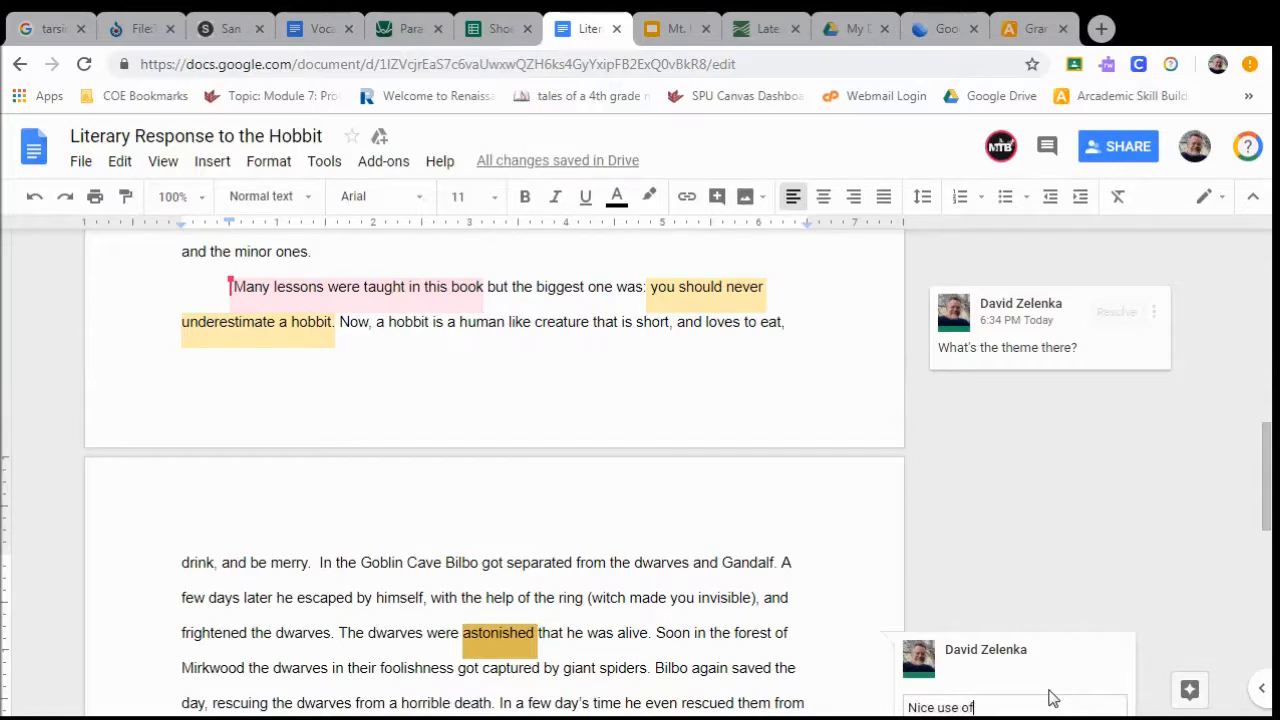
{"action": "type", "text": "\"astonished."}
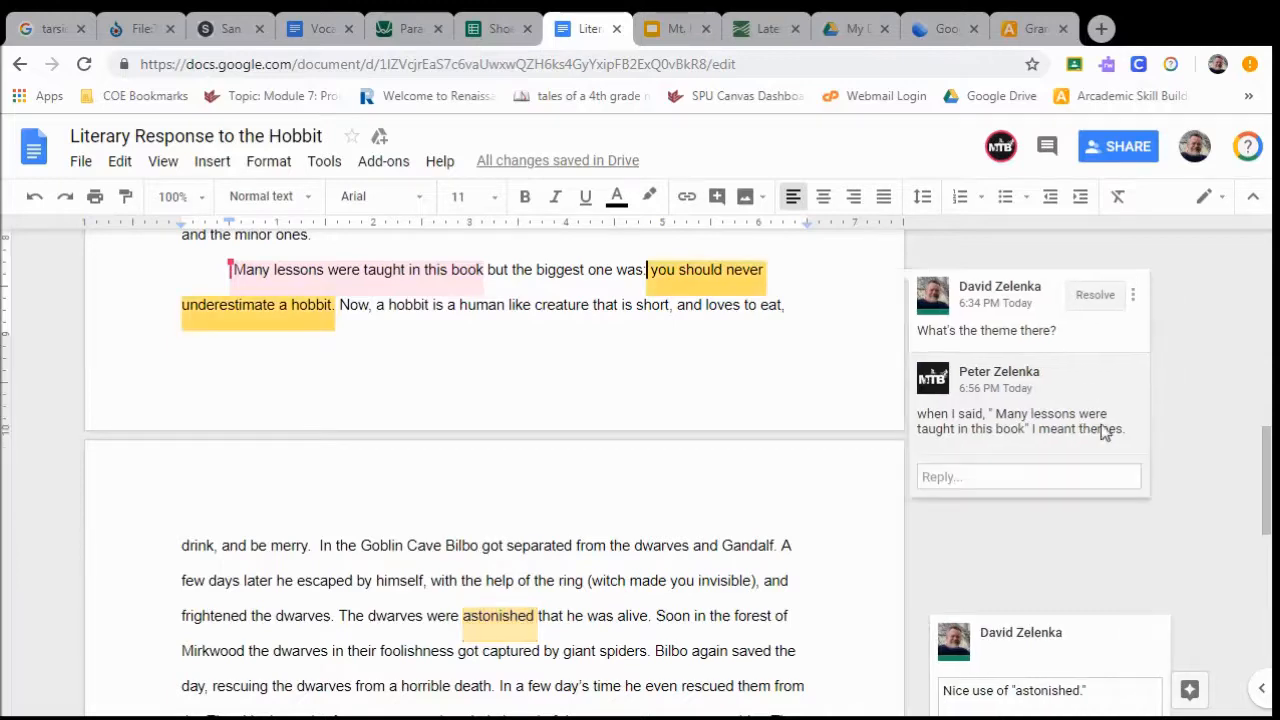
{"action": "left_click", "coordinate": [1028, 476]}
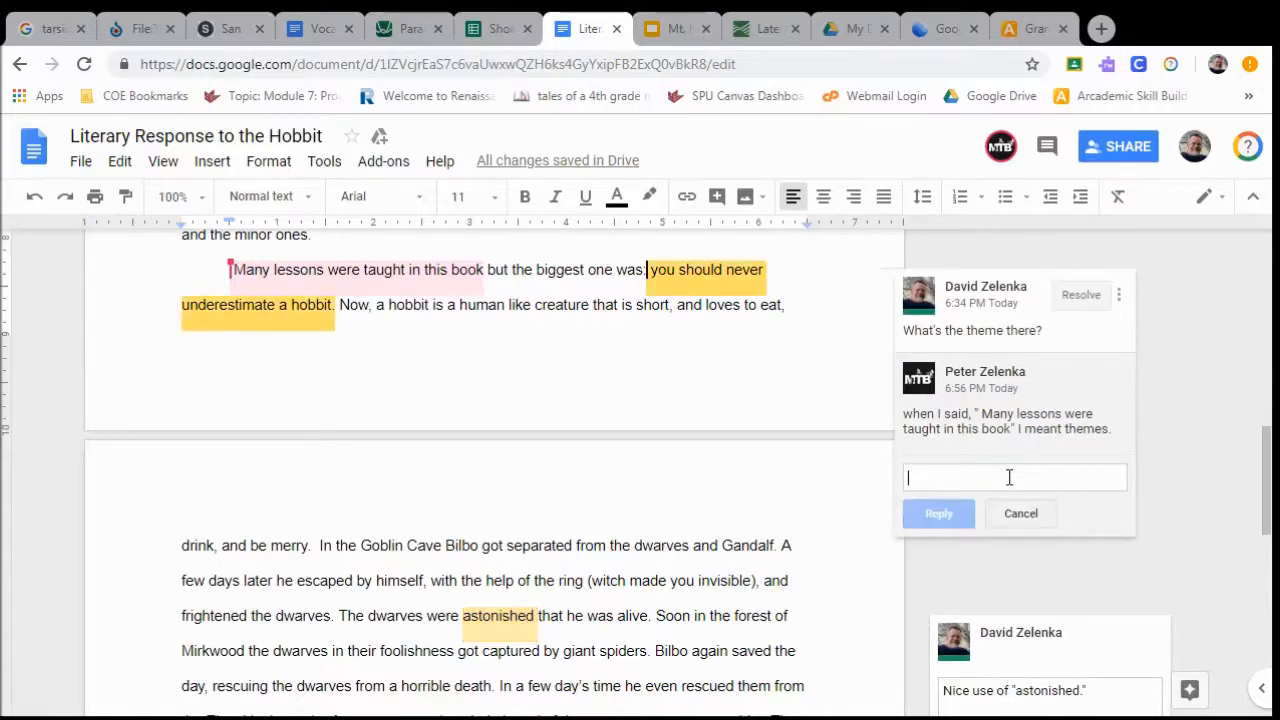
{"action": "left_click", "coordinate": [677, 28]}
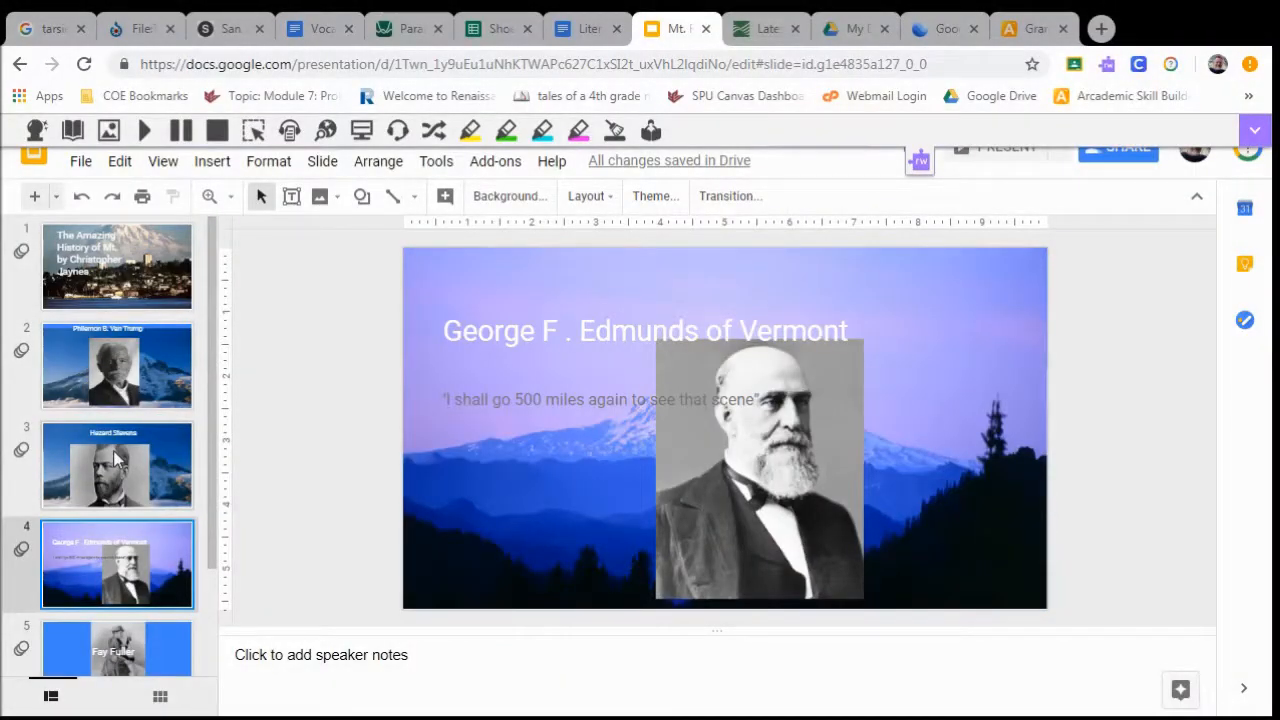
Step: Show slide 6, the Goodbye slide with the jumping Mario figure
{"action": "scroll", "scroll_direction": "down", "scroll_amount": 3}
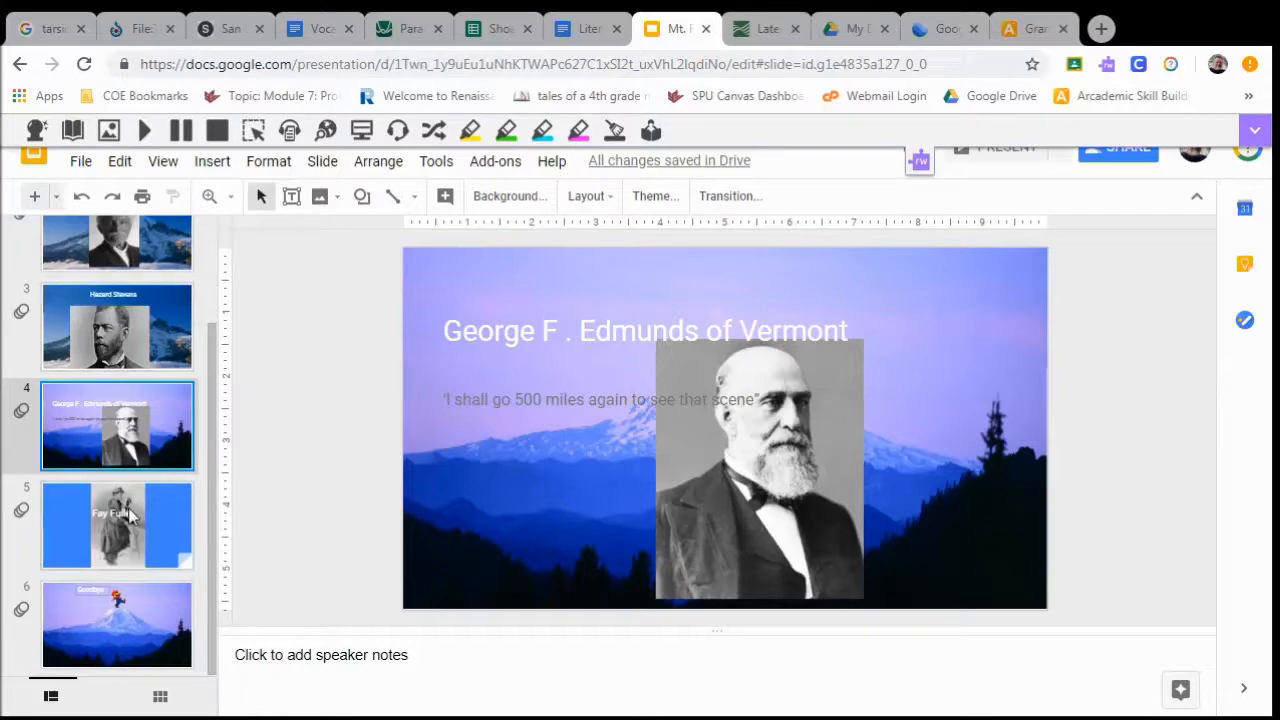
{"action": "left_click", "coordinate": [117, 624]}
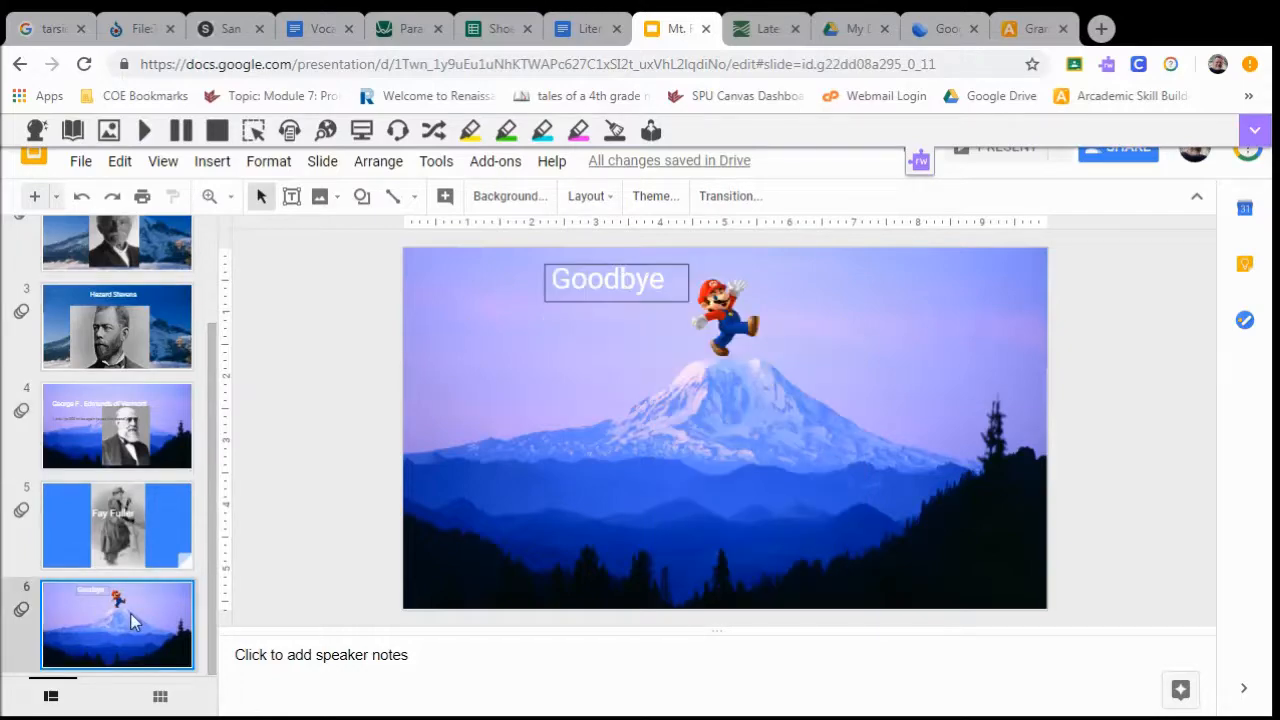
{"action": "left_click", "coordinate": [765, 28]}
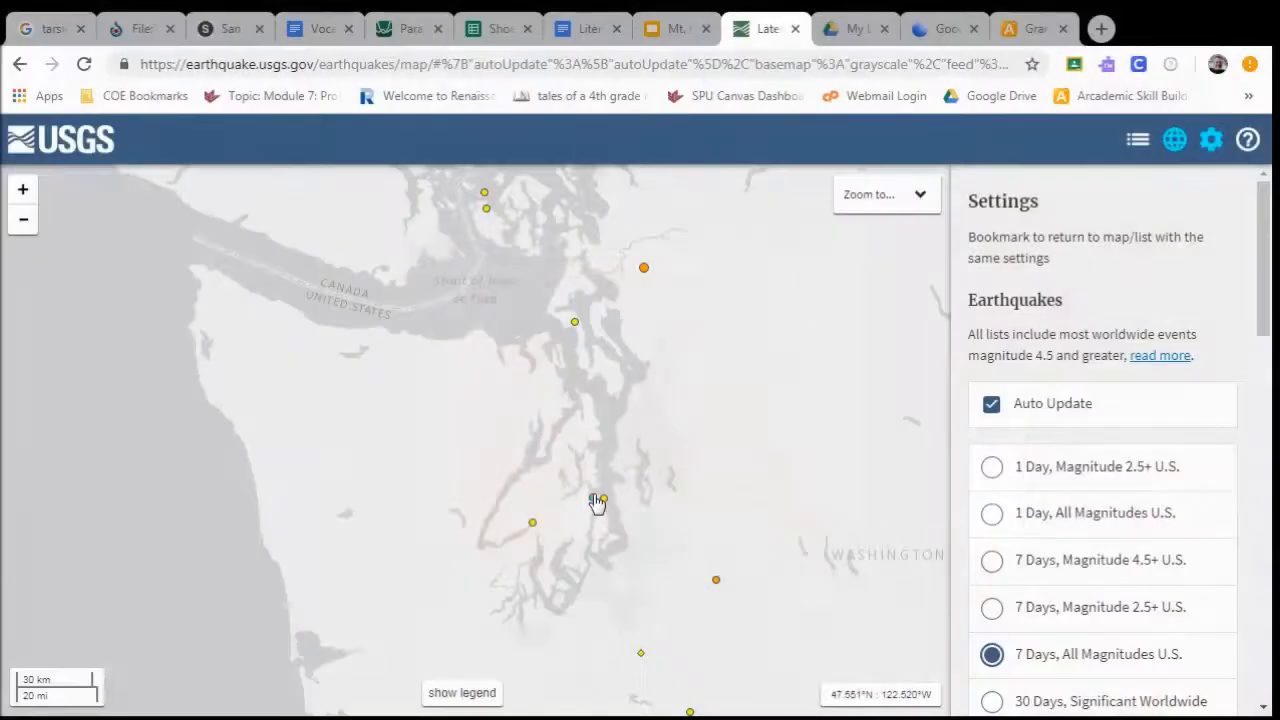
Step: Jump the earthquake map to the dense Alaska cluster near 61°N, 149°W
{"action": "left_click", "coordinate": [593, 497]}
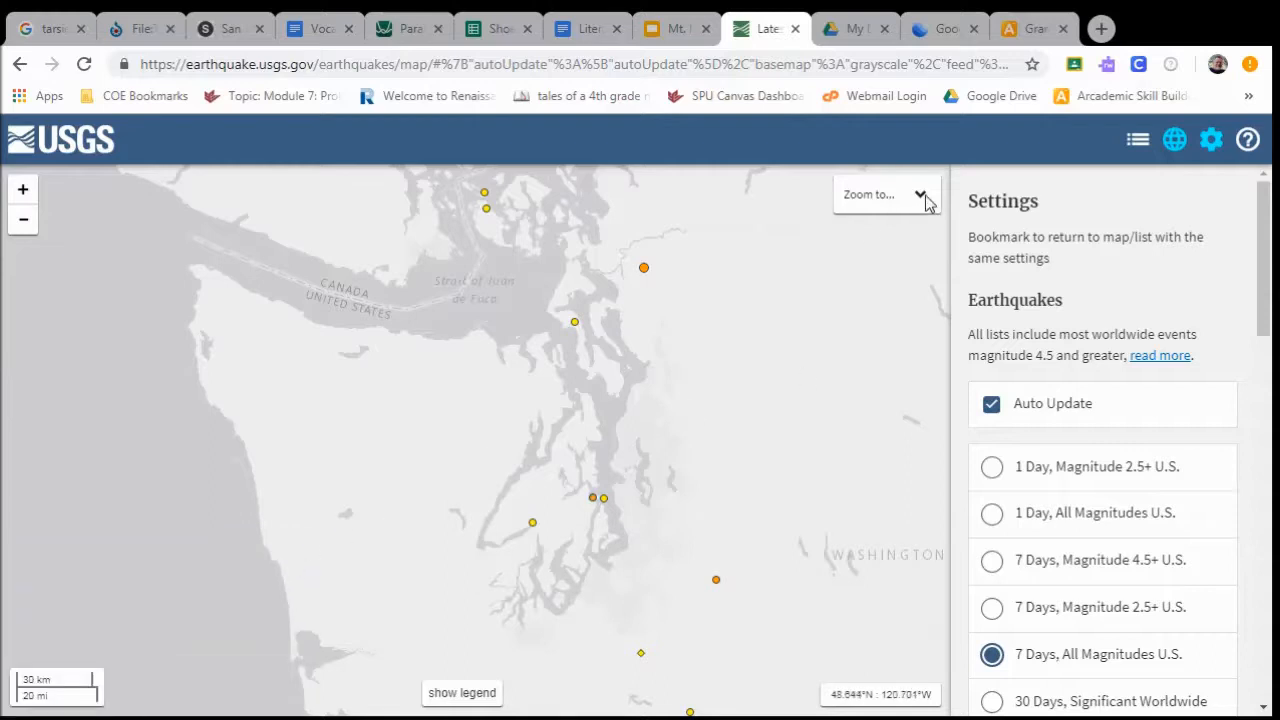
{"action": "mouse_move", "coordinate": [890, 246]}
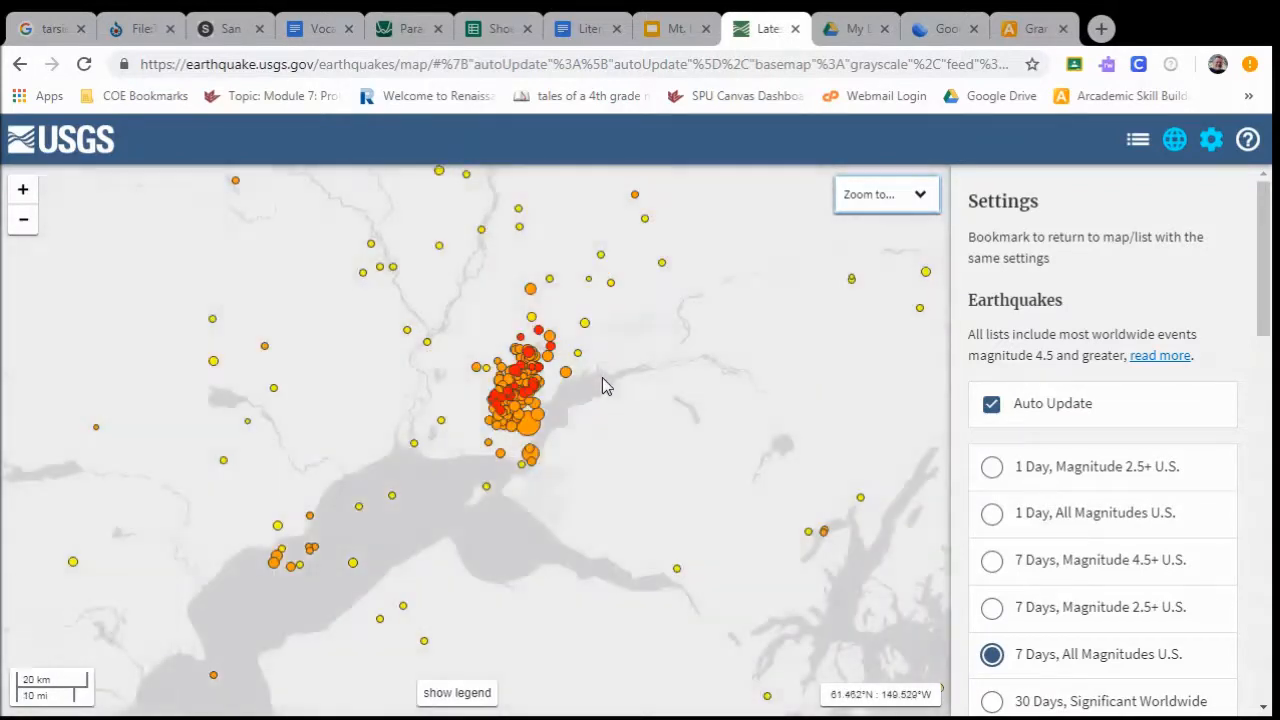
{"action": "left_click", "coordinate": [852, 28]}
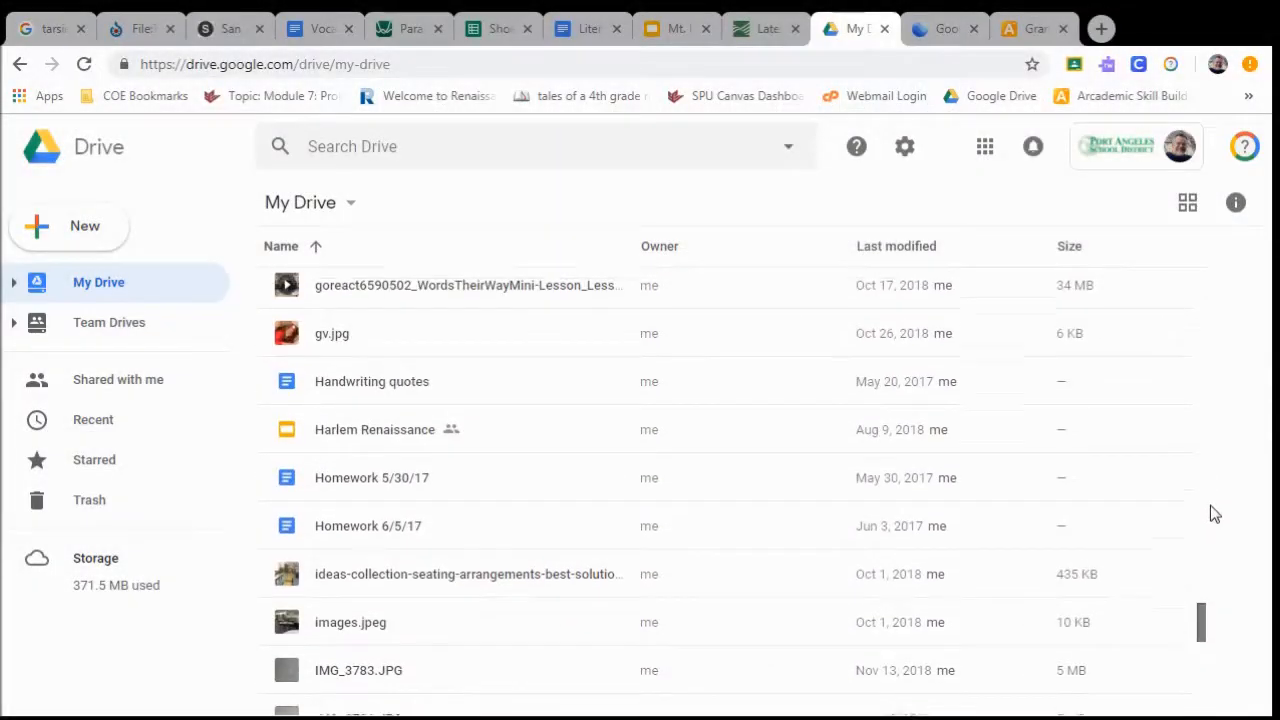
Step: Expand My Drive in the sidebar and open the empty Winn-Dixie folder
{"action": "scroll", "scroll_direction": "up", "scroll_amount": 3}
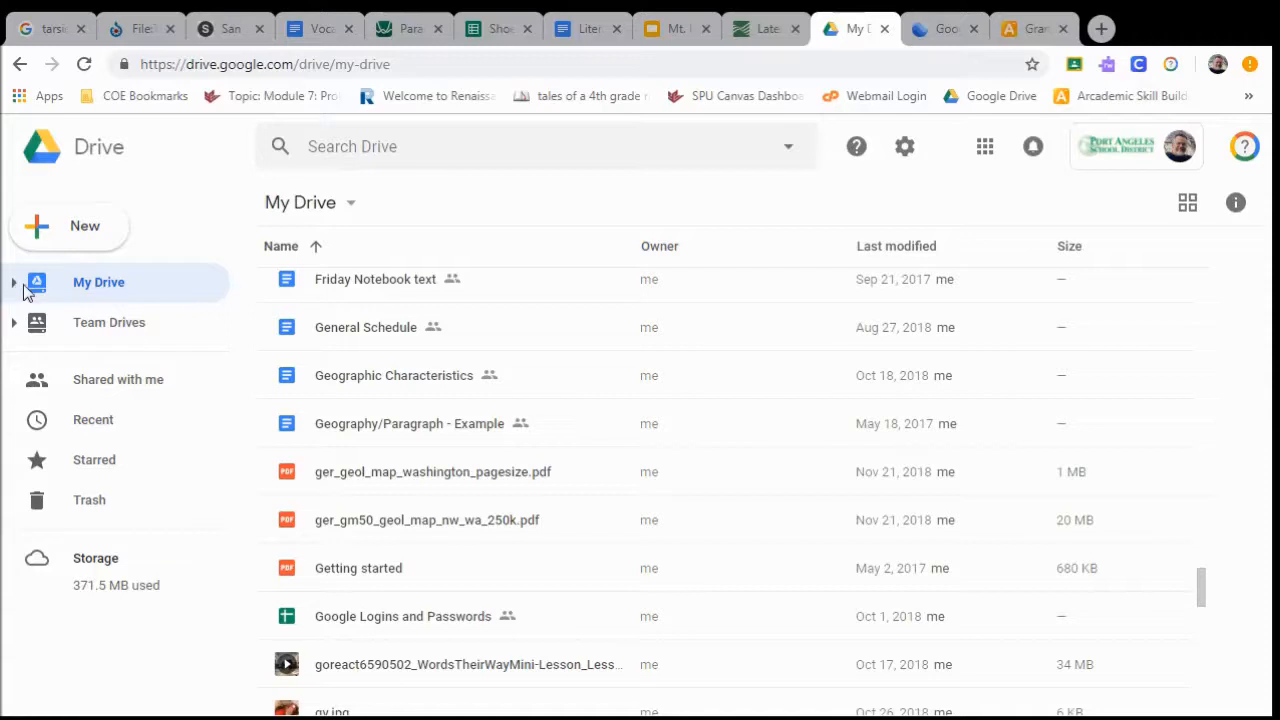
{"action": "left_click", "coordinate": [14, 282]}
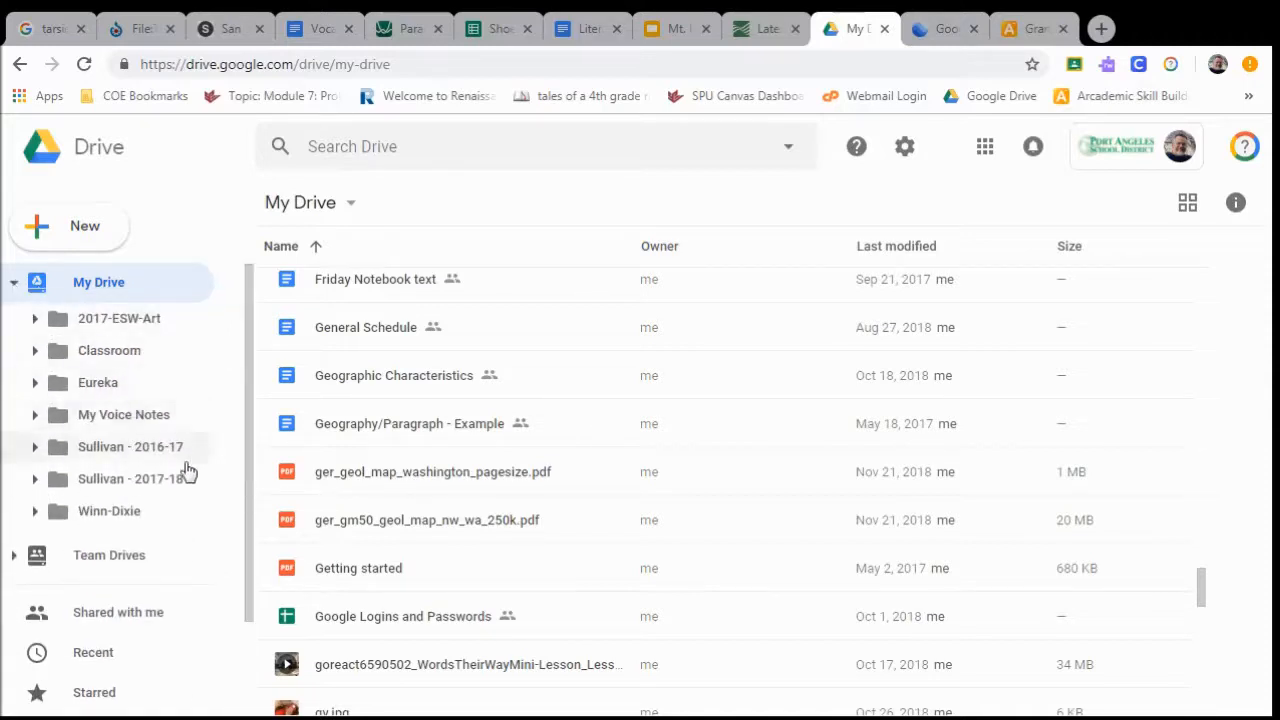
{"action": "left_click", "coordinate": [109, 511]}
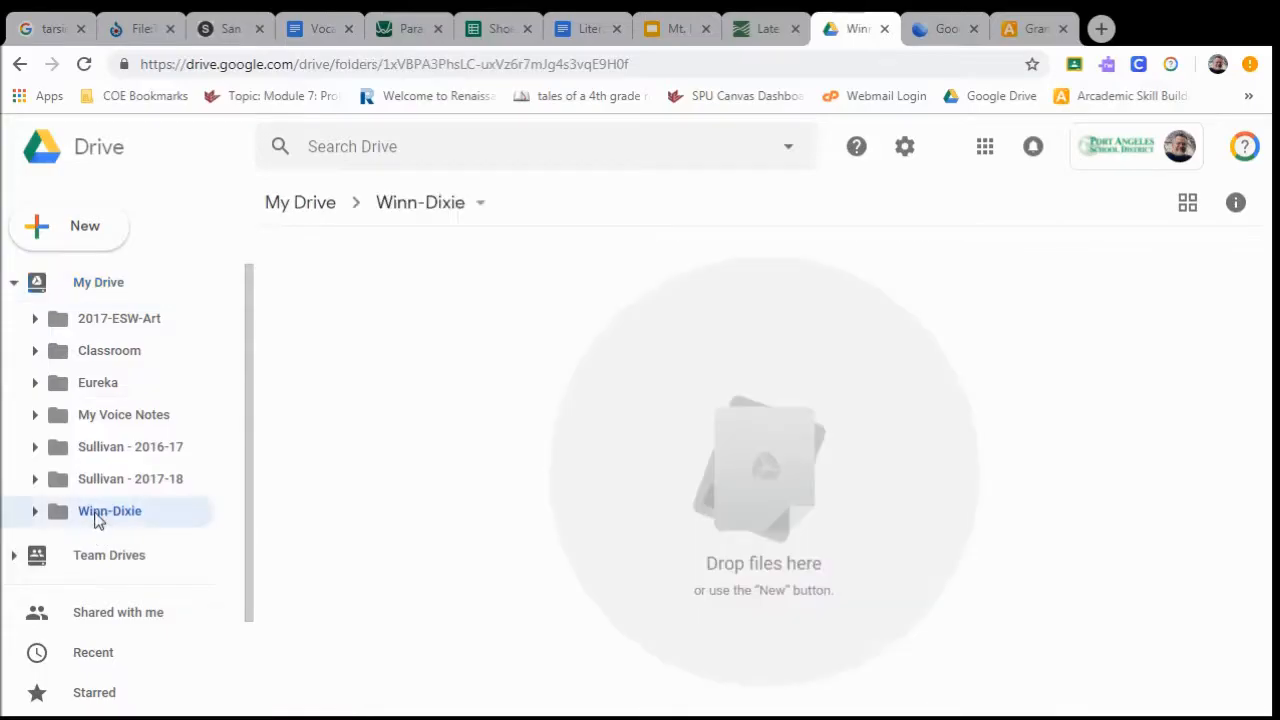
{"action": "left_click", "coordinate": [943, 28]}
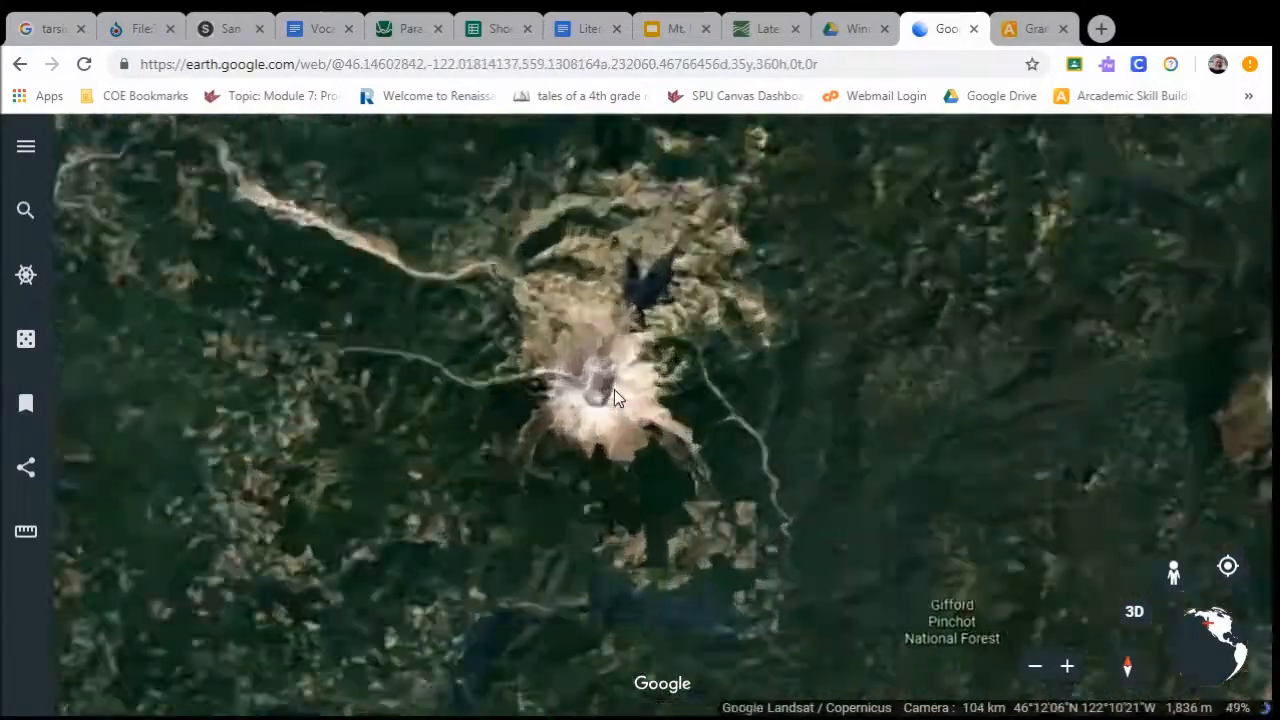
Step: Zoom in on Mt St Helens until its labeled crater fills the view
{"action": "scroll", "scroll_direction": "down", "scroll_amount": 3}
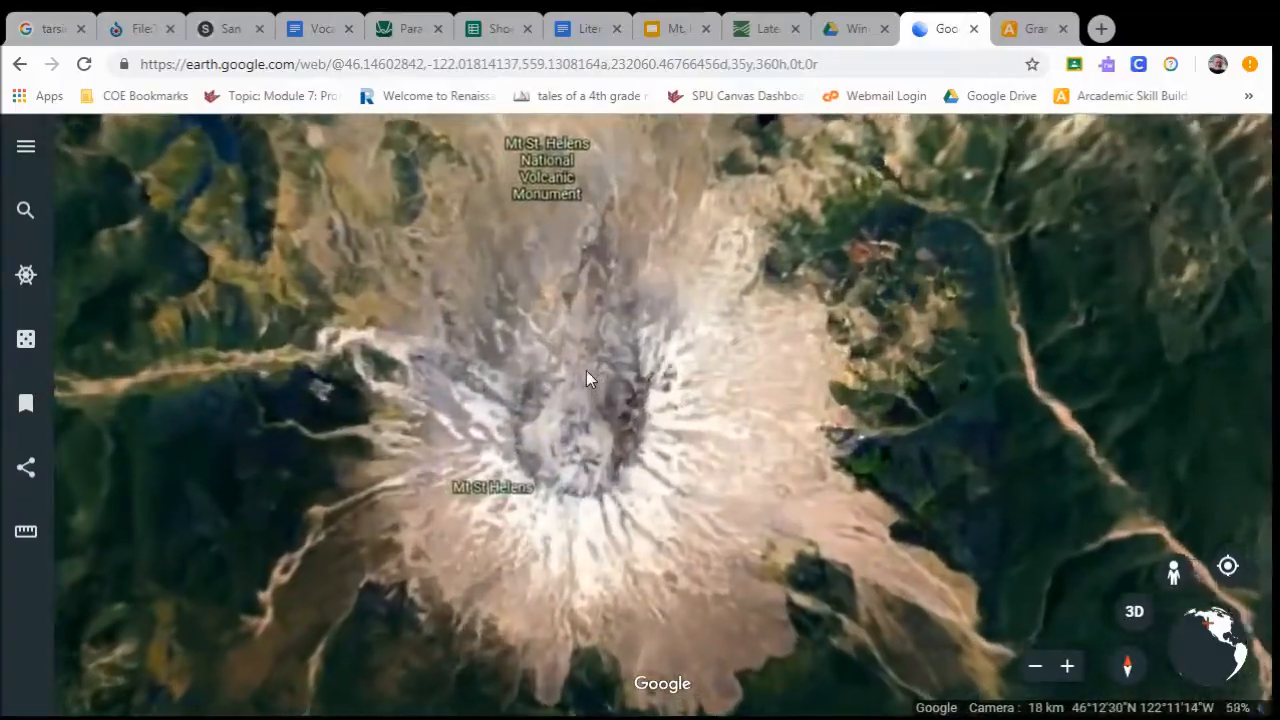
{"action": "left_click", "coordinate": [1035, 28]}
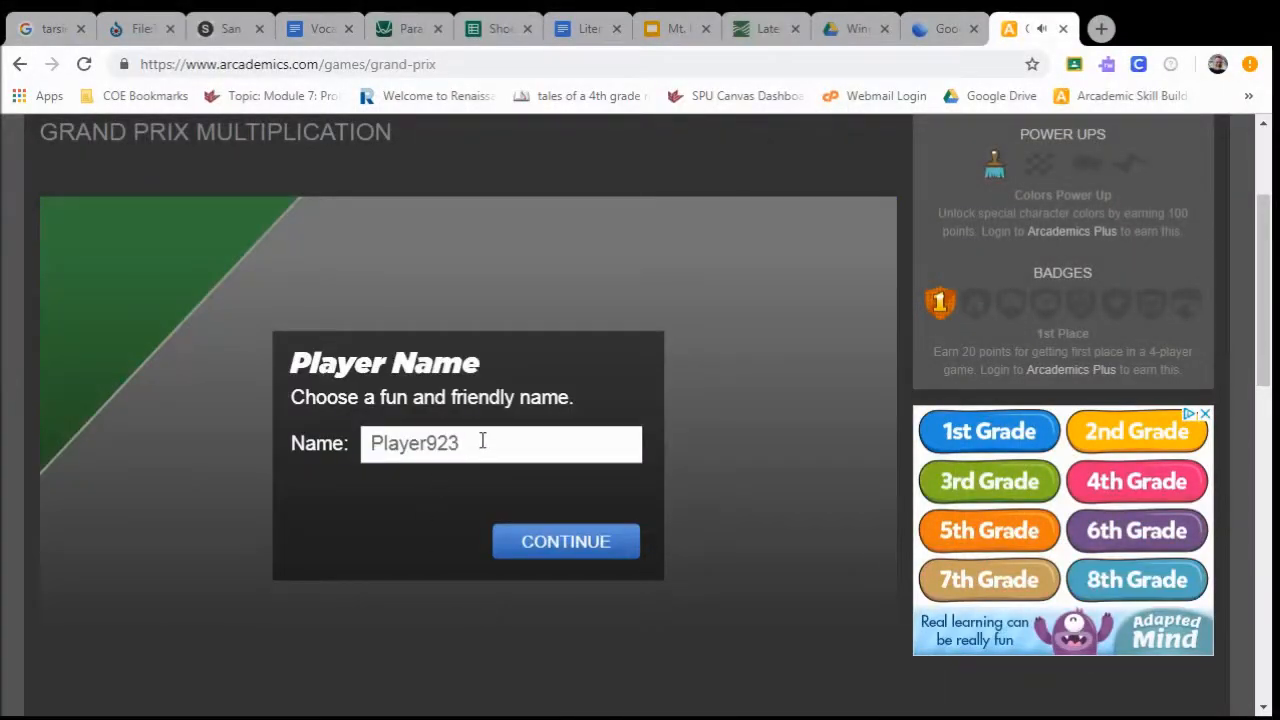
Step: Enter player name MrZ, join Player289's public race, and start the game
{"action": "type", "text": "M"}
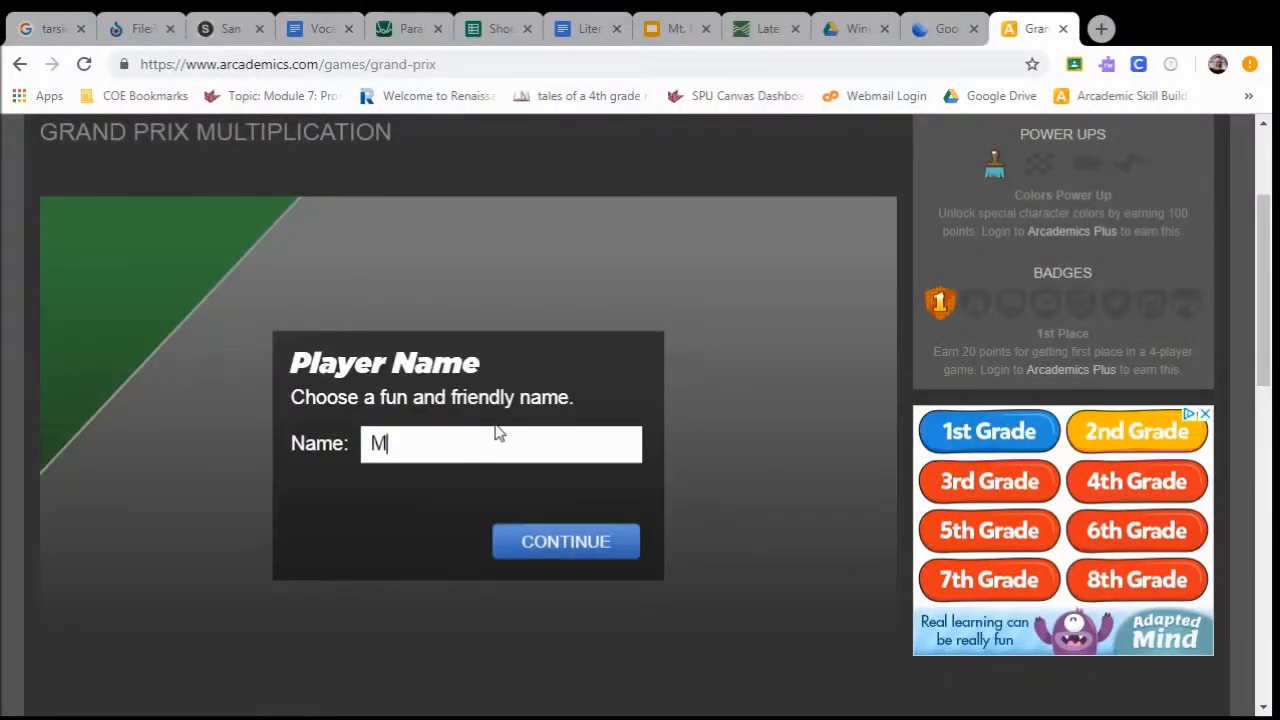
{"action": "type", "text": "rZ"}
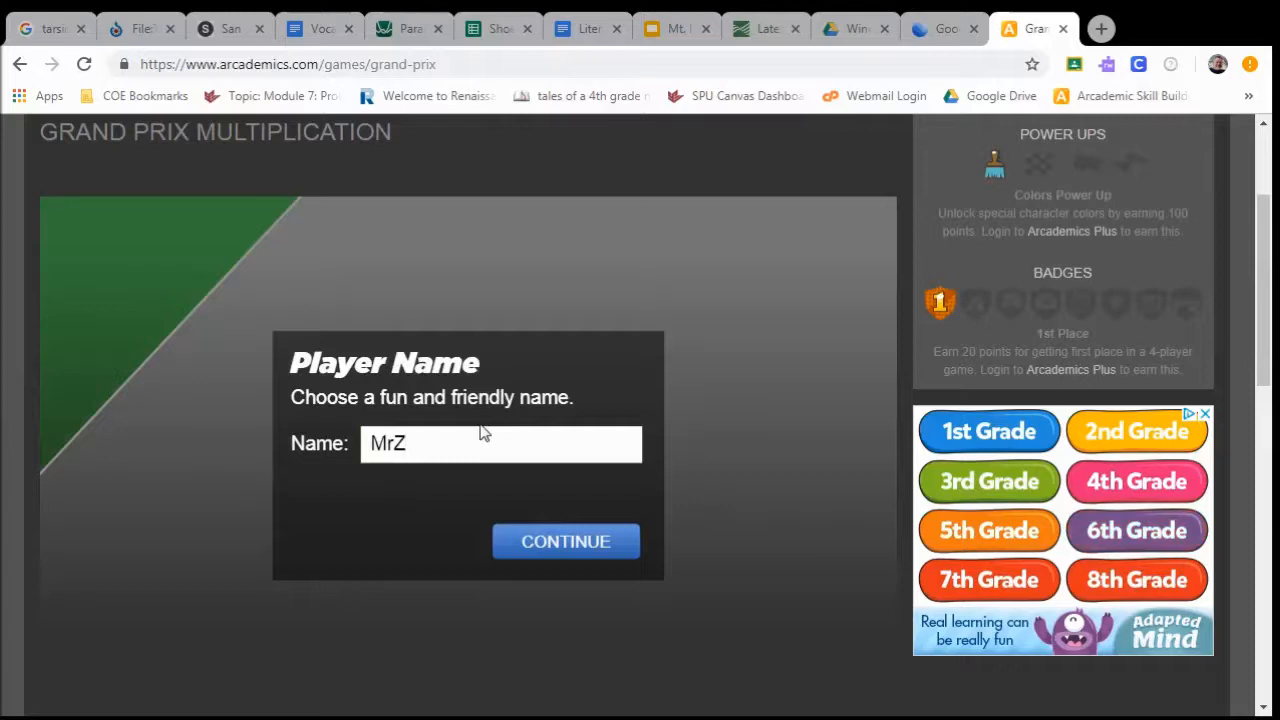
{"action": "left_click", "coordinate": [566, 541]}
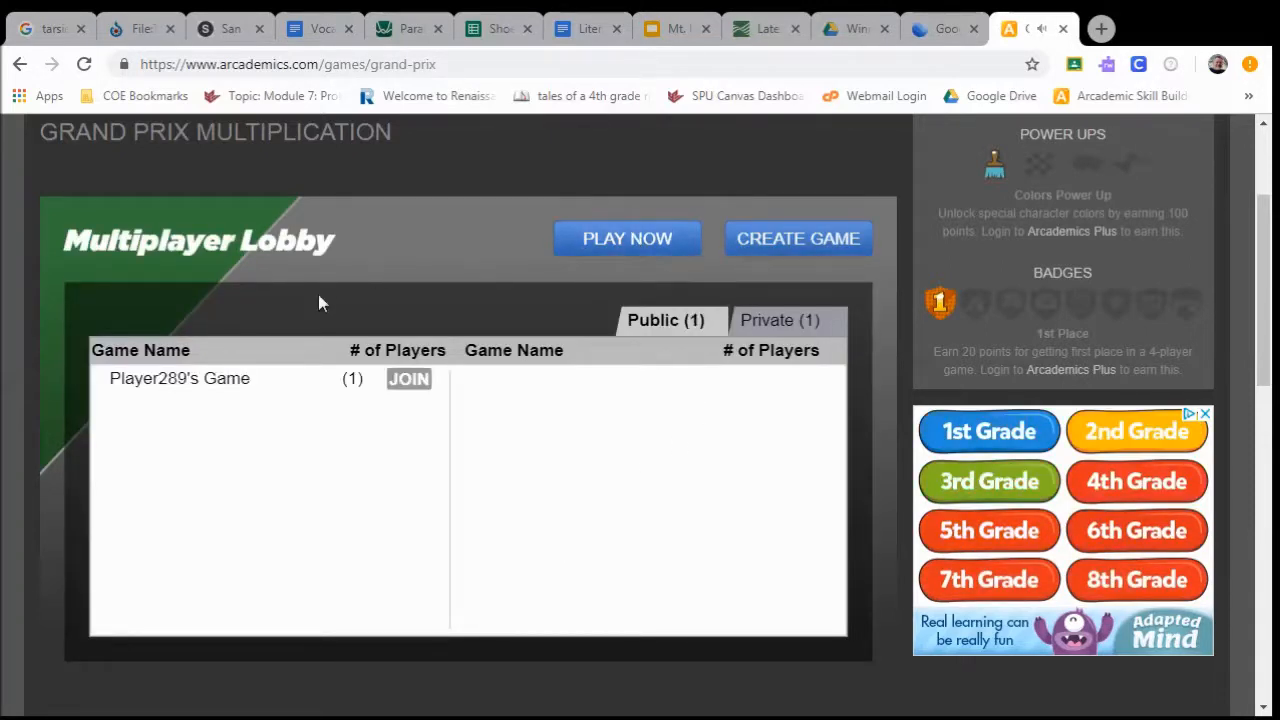
{"action": "left_click", "coordinate": [408, 378]}
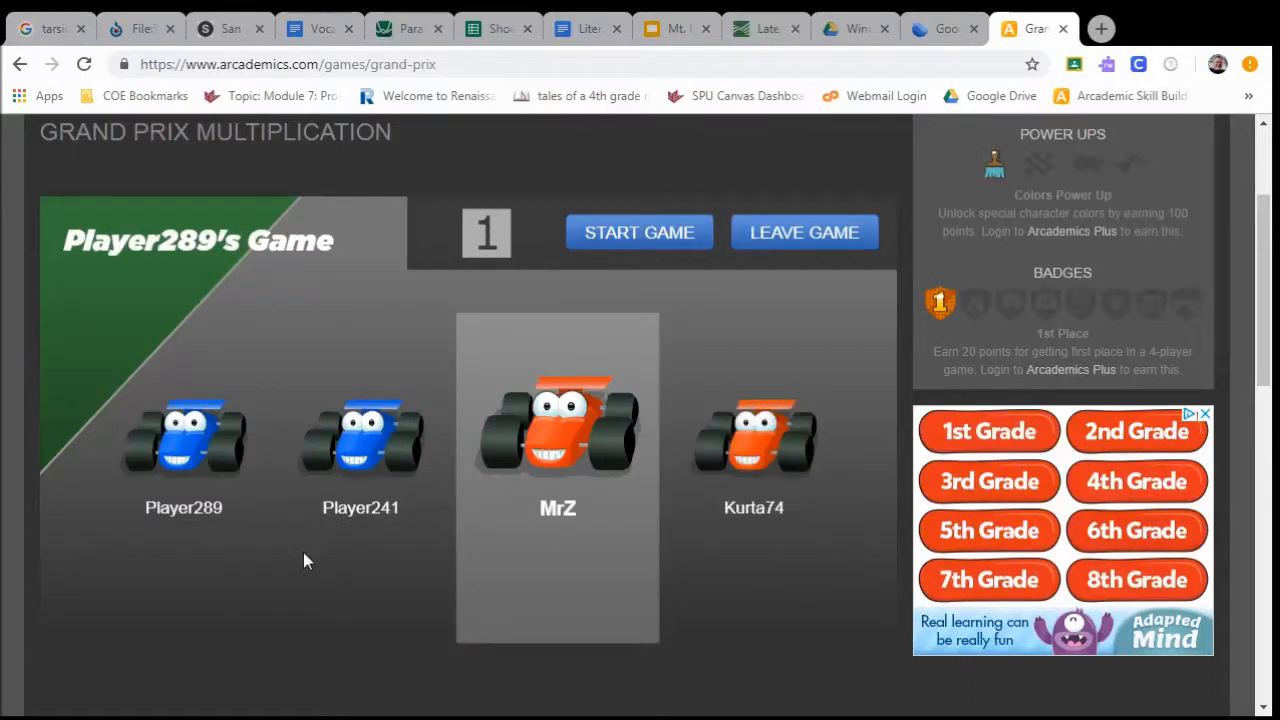
{"action": "left_click", "coordinate": [639, 232]}
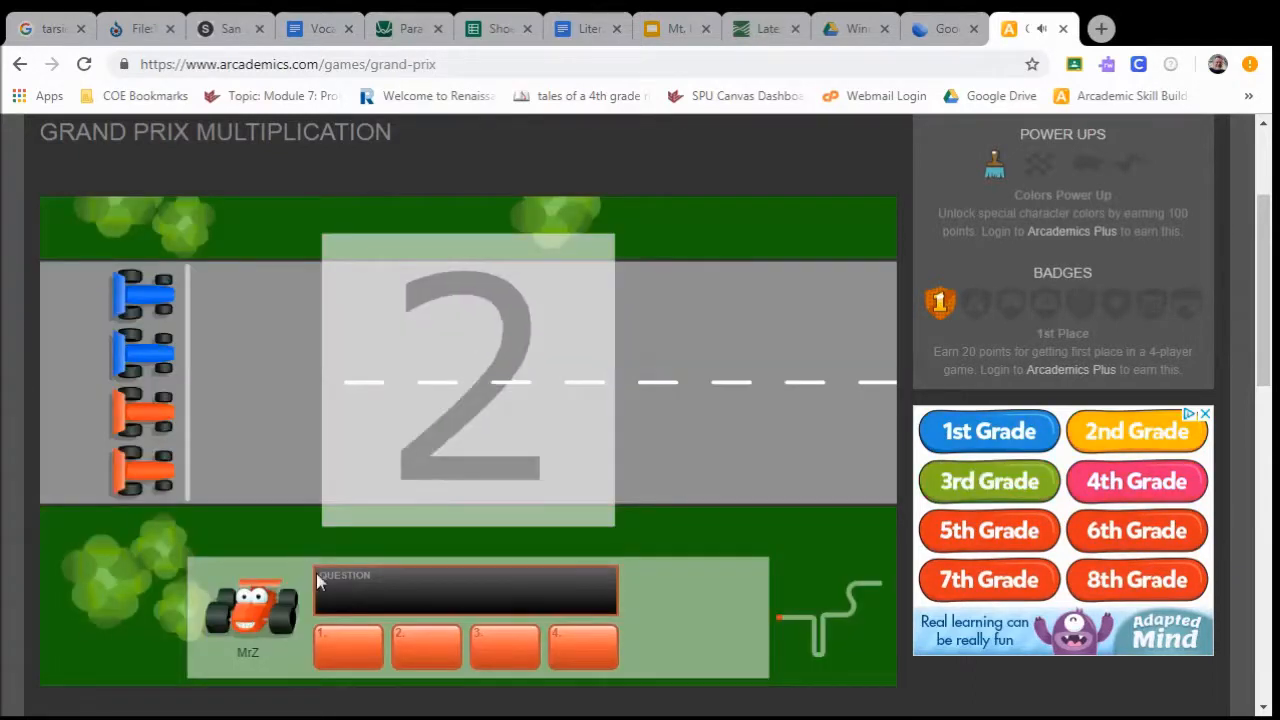